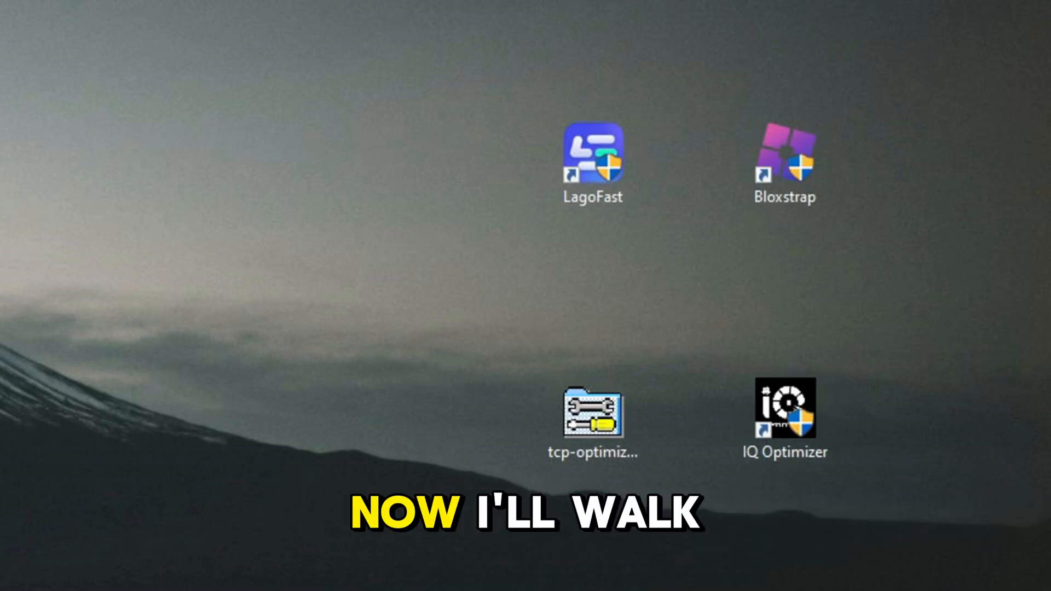
- Launch Bloxstrap from its desktop shortcut to reach the main menu
{"action": "left_click", "coordinate": [784, 161]}
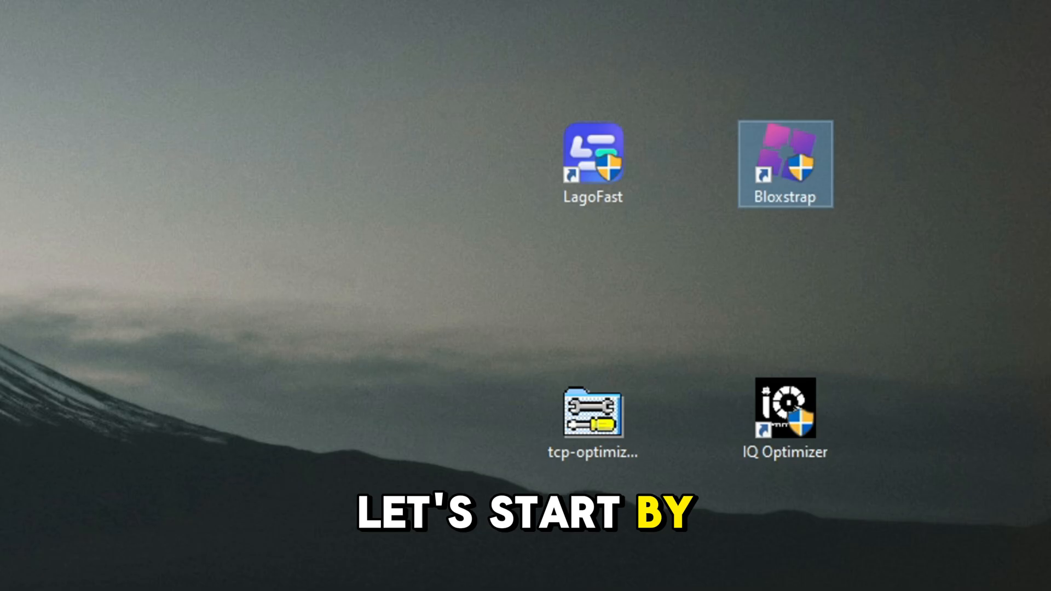
{"action": "double_click", "coordinate": [784, 163]}
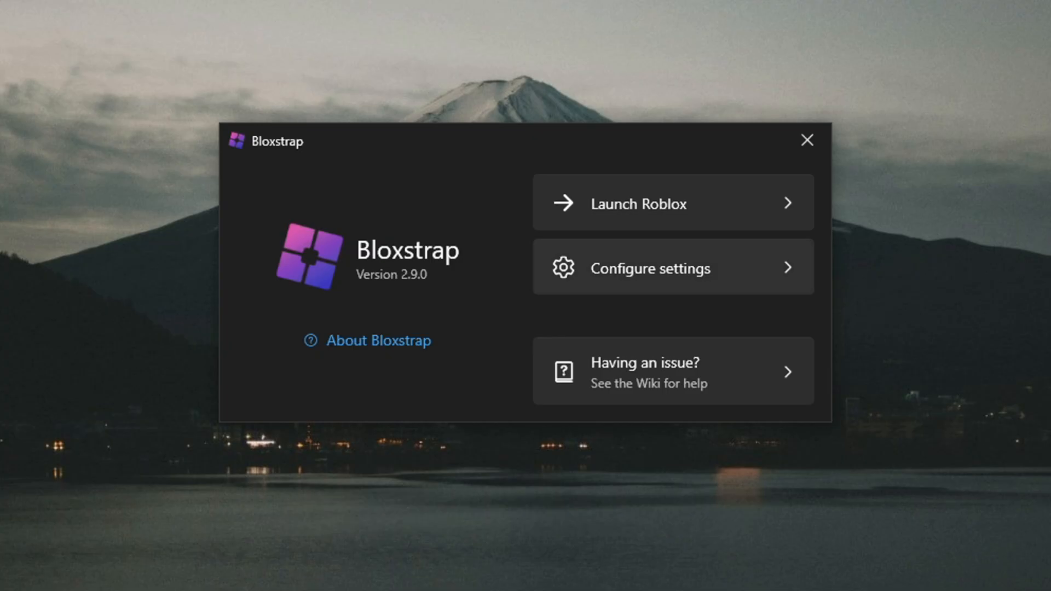
- Go to Engine Settings in Bloxstrap's settings and scroll to the Fast Flag Editor entry
{"action": "left_click", "coordinate": [651, 267]}
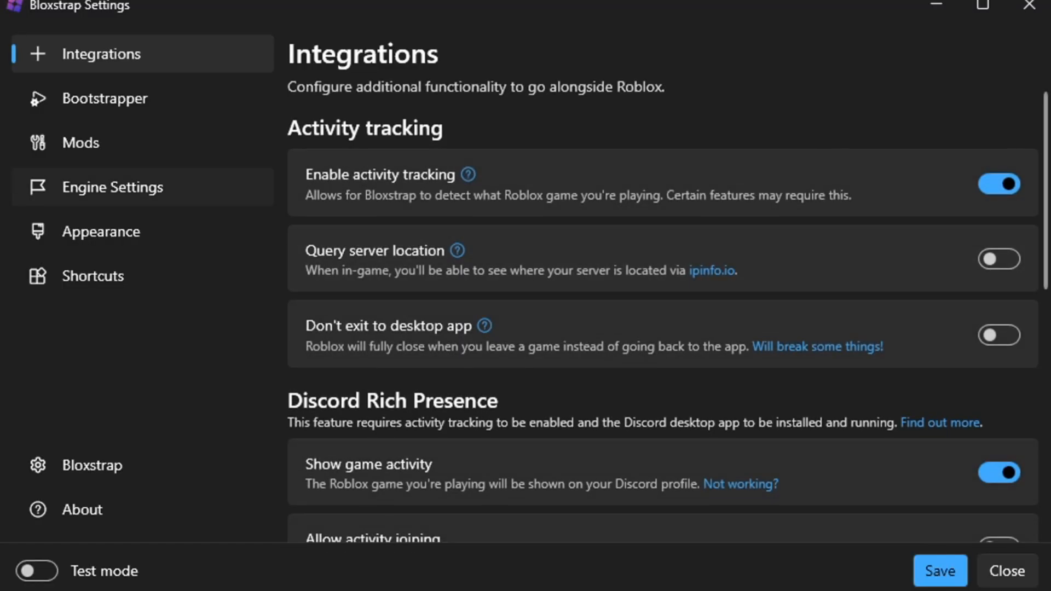
{"action": "left_click", "coordinate": [113, 186]}
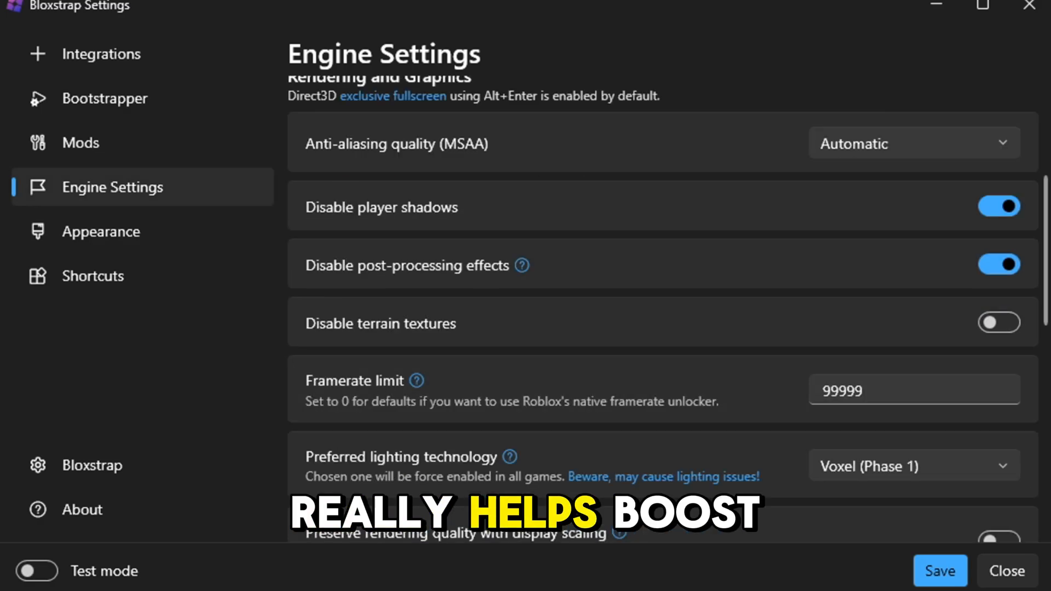
{"action": "scroll", "scroll_direction": "down", "scroll_amount": 3}
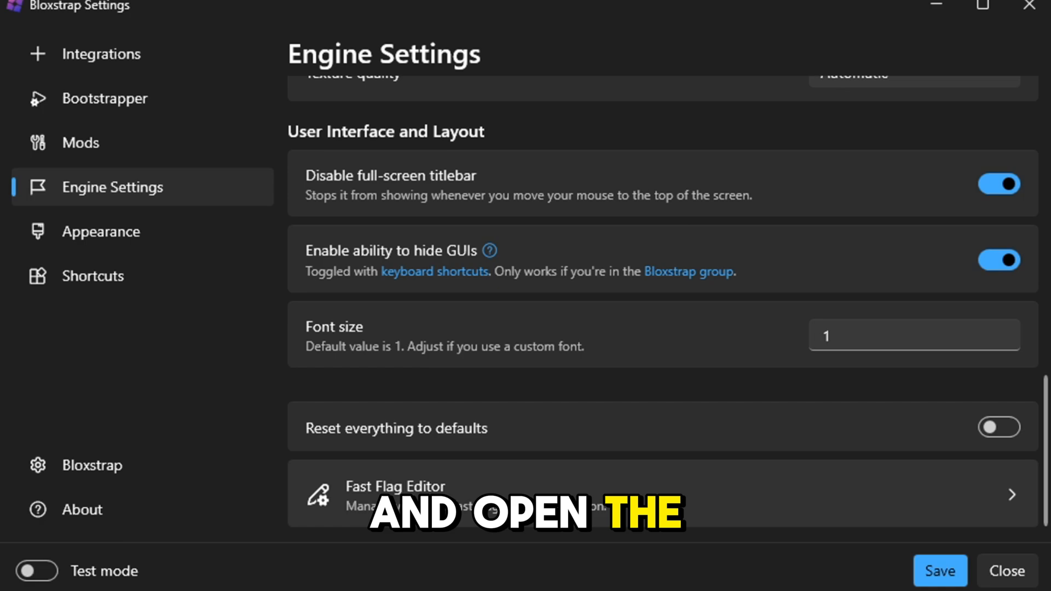
- Import the pasted JSON fast flag list in the Fast Flag Editor and save the settings
{"action": "left_click", "coordinate": [396, 493]}
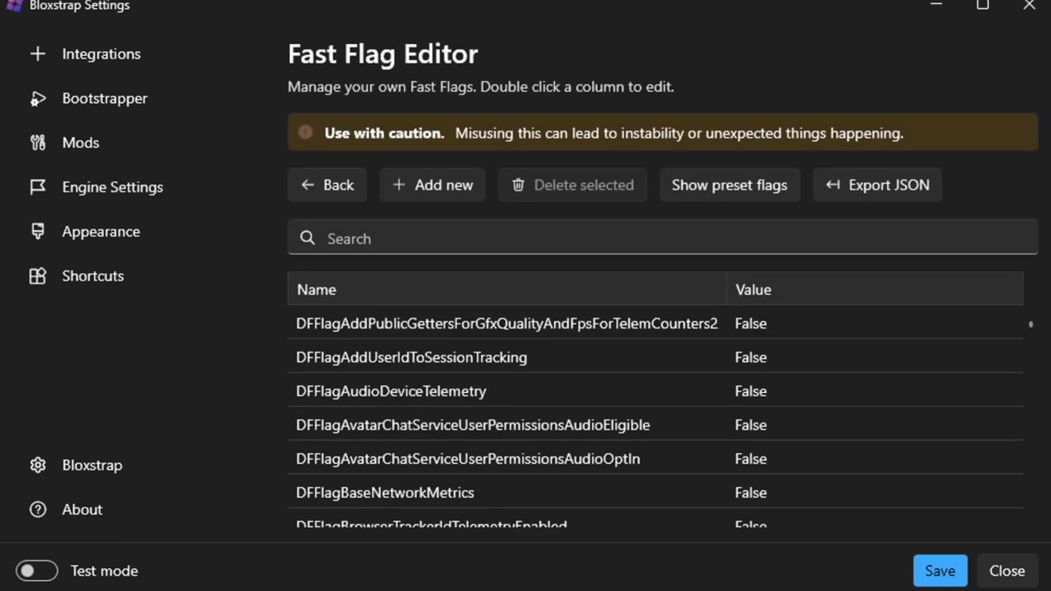
{"action": "left_click", "coordinate": [433, 184]}
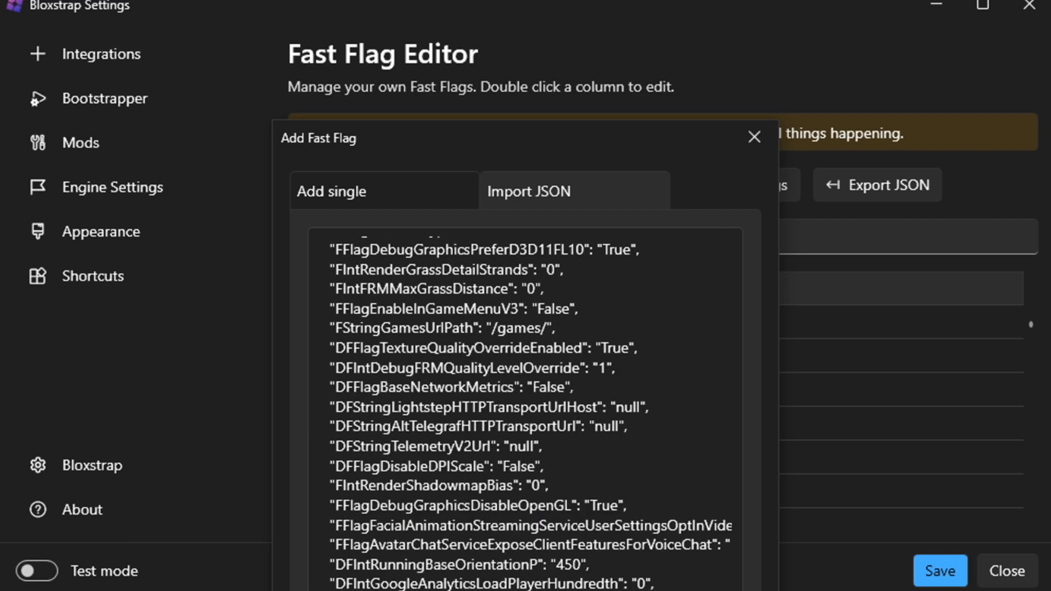
{"action": "left_click", "coordinate": [753, 137]}
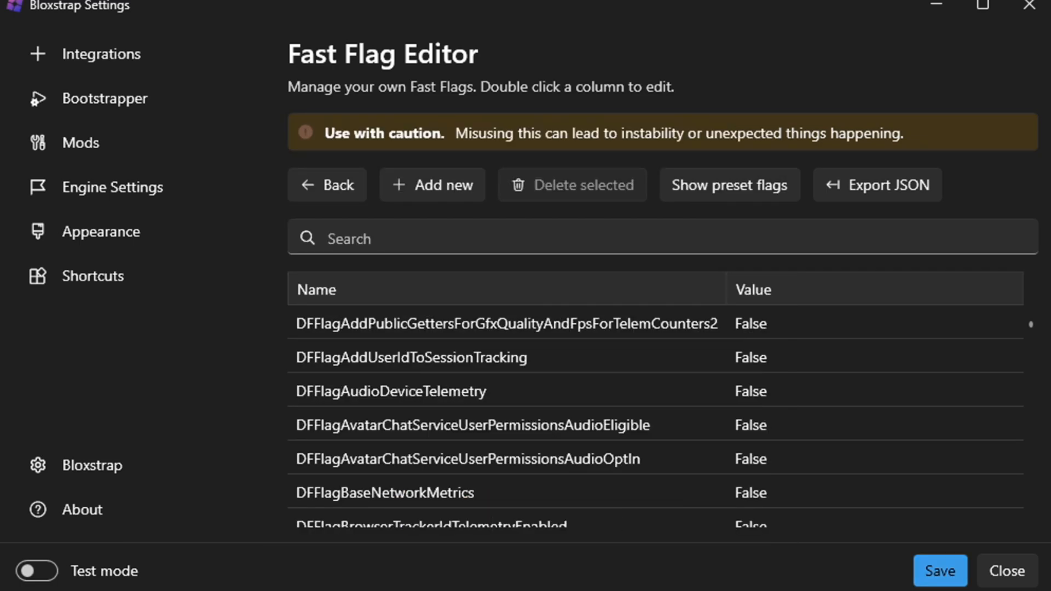
{"action": "left_click", "coordinate": [938, 571]}
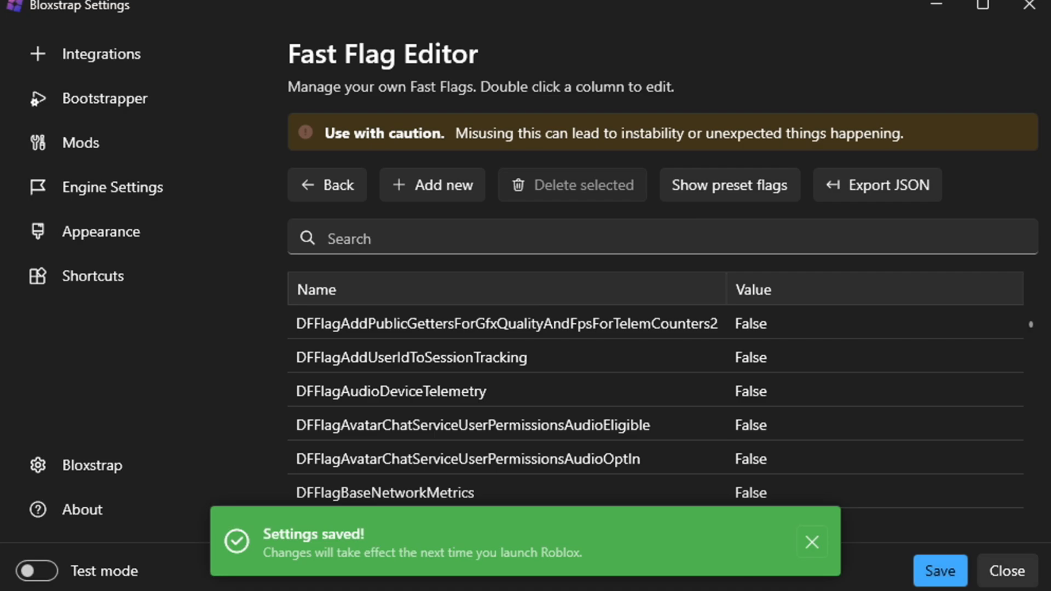
{"action": "left_click", "coordinate": [102, 53]}
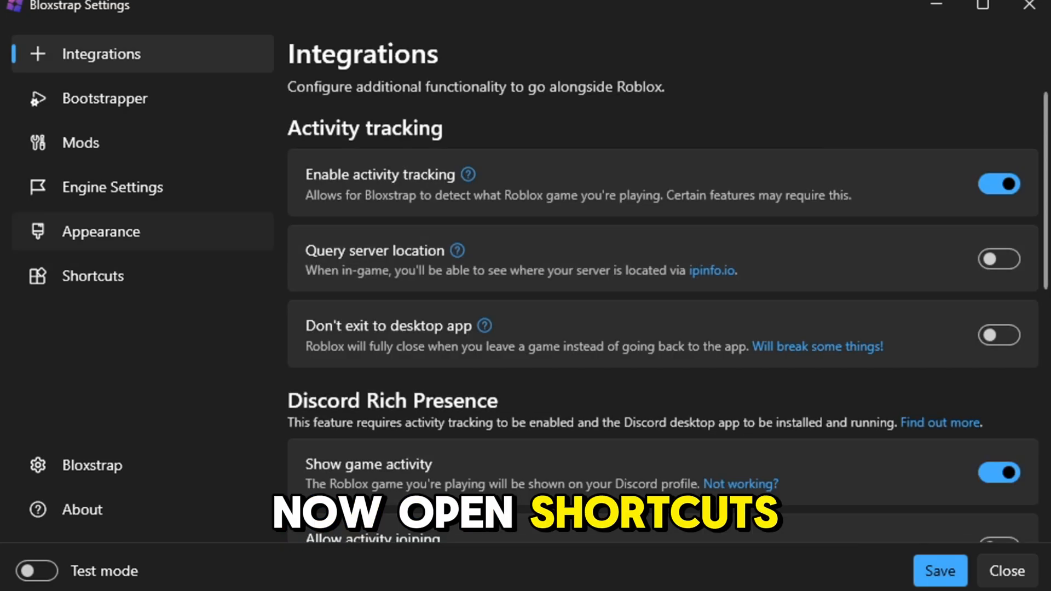
- Launch LagoFast from Shortcuts, dismiss the membership notice and show the FPS Boost system services
{"action": "left_click", "coordinate": [92, 276]}
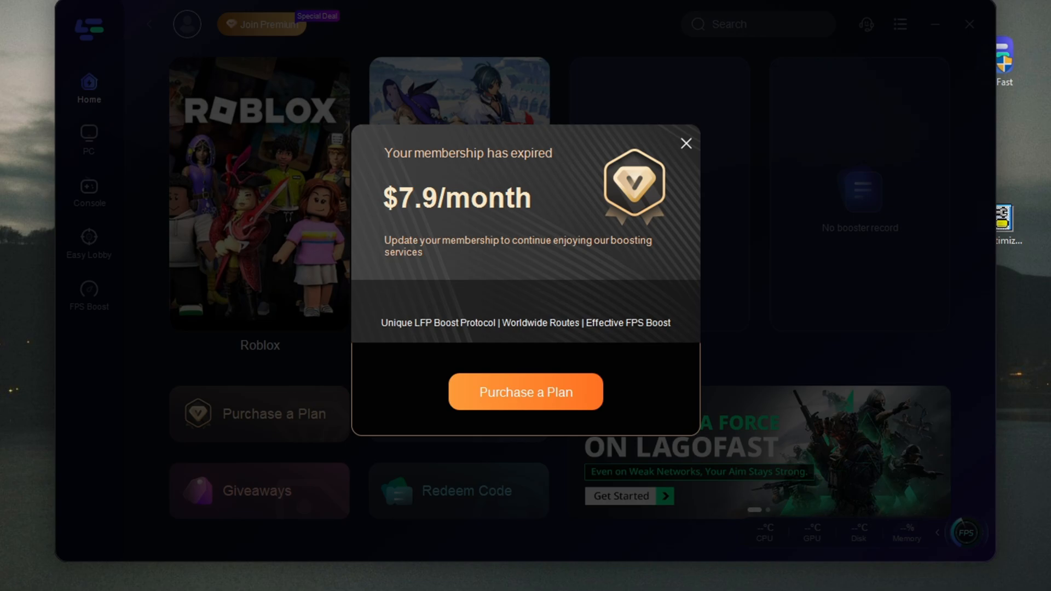
{"action": "left_click", "coordinate": [686, 144]}
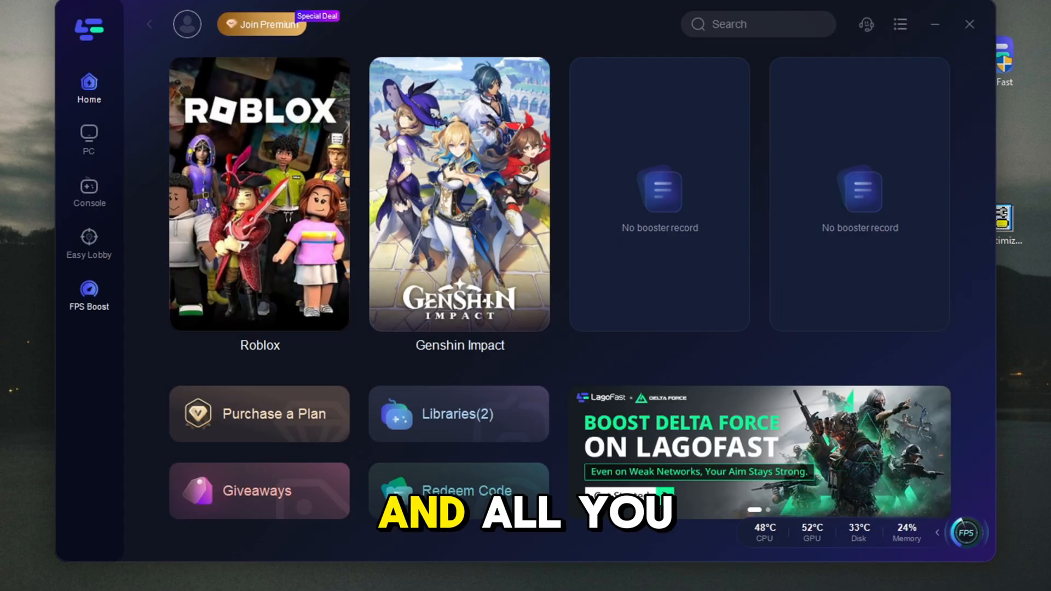
{"action": "left_click", "coordinate": [88, 294]}
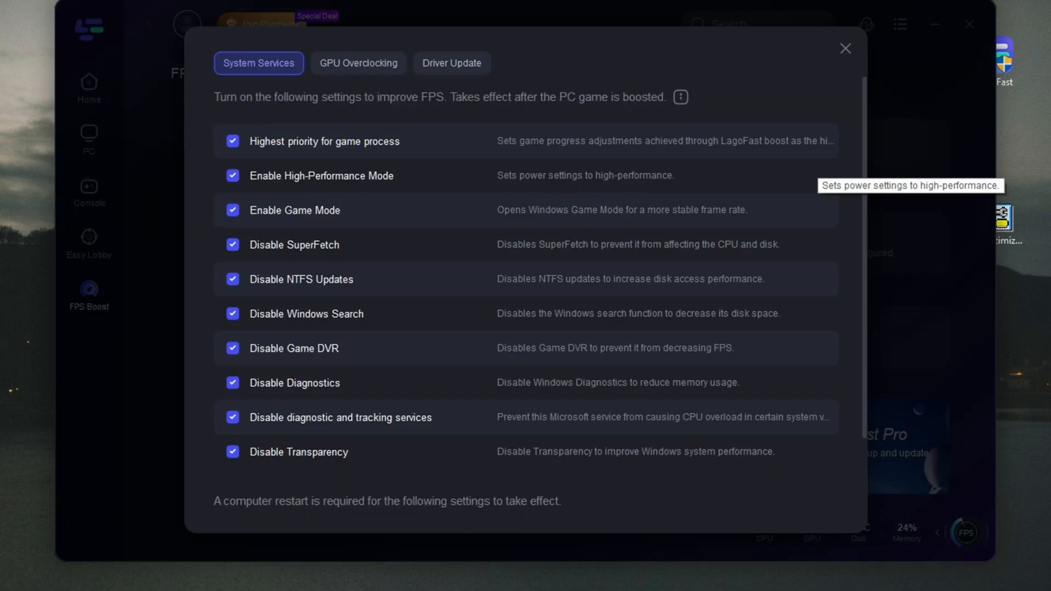
- Review System Services, GPU Overclocking and Driver Update options, then return to the FPS Boost overview
{"action": "scroll", "scroll_direction": "down", "scroll_amount": 3}
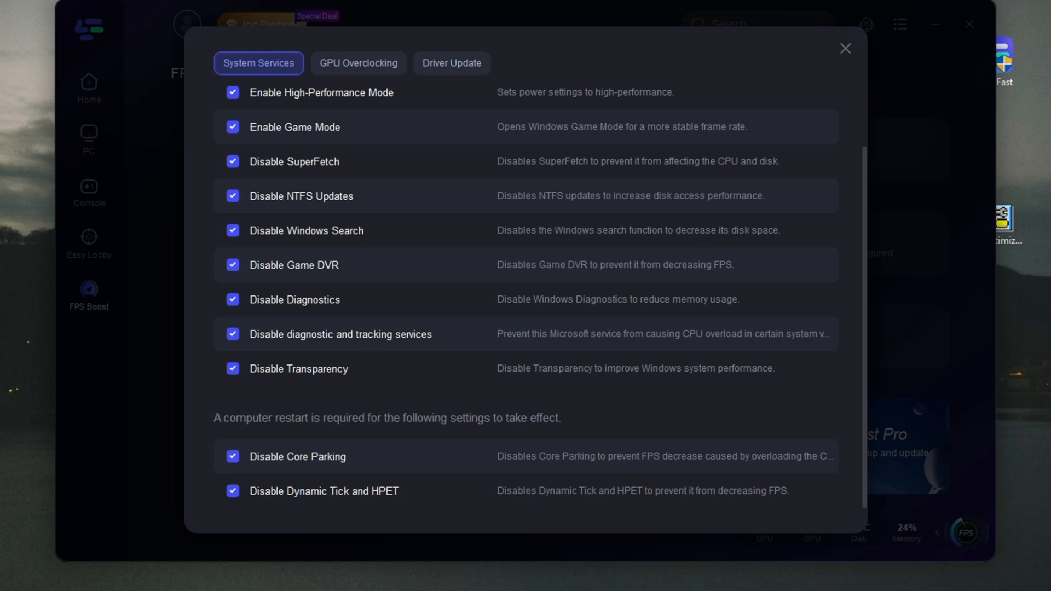
{"action": "left_click", "coordinate": [358, 64]}
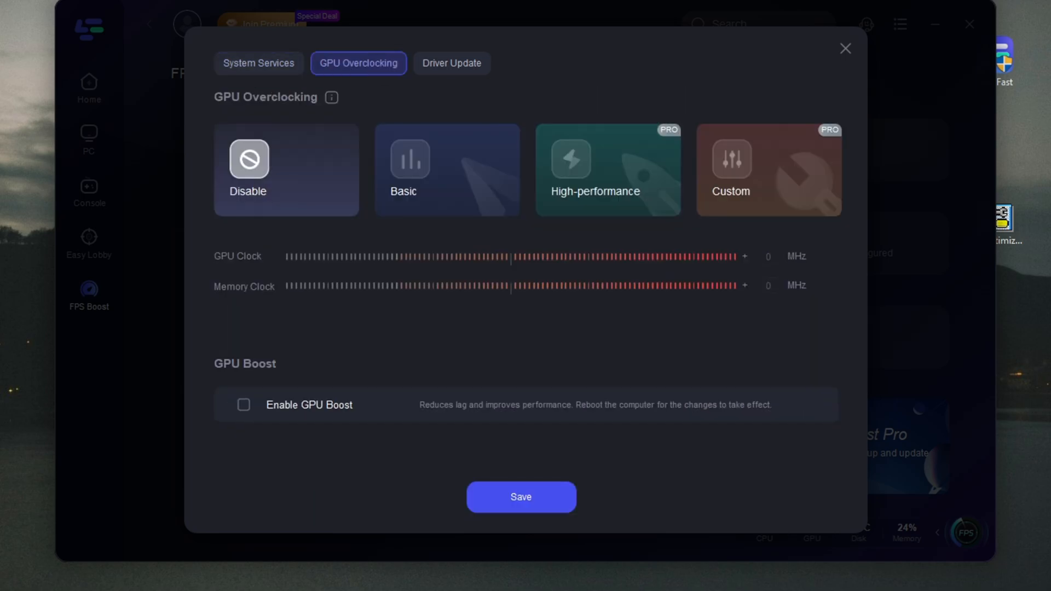
{"action": "left_click", "coordinate": [451, 63]}
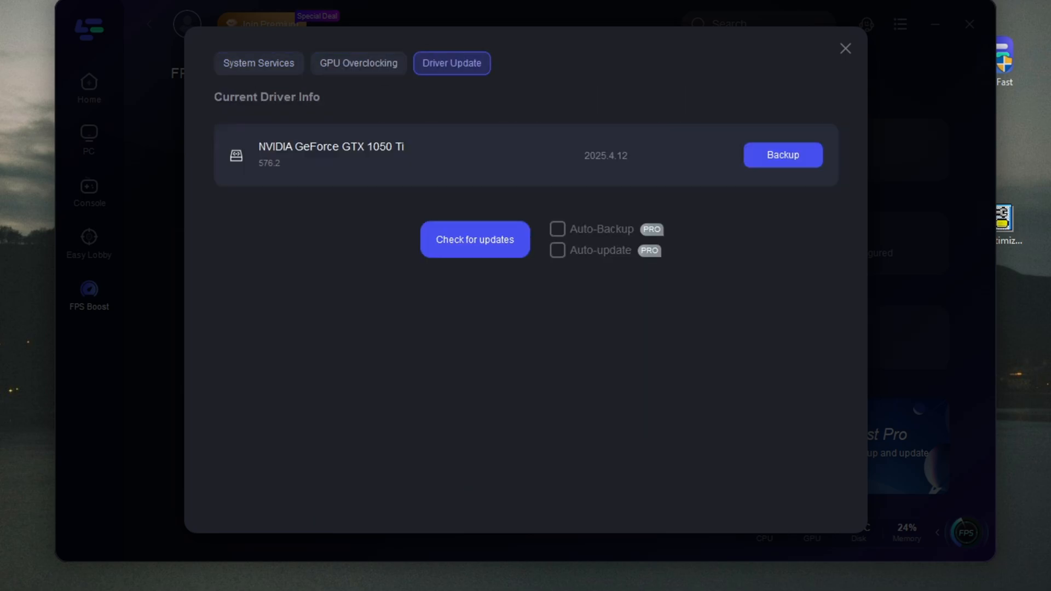
{"action": "left_click", "coordinate": [259, 63]}
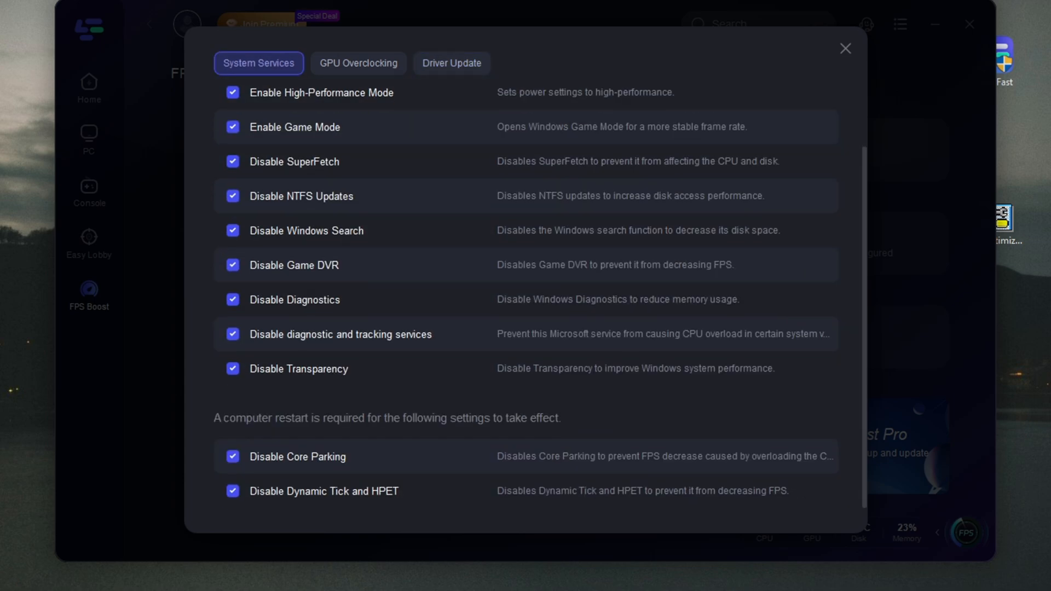
{"action": "left_click", "coordinate": [846, 48]}
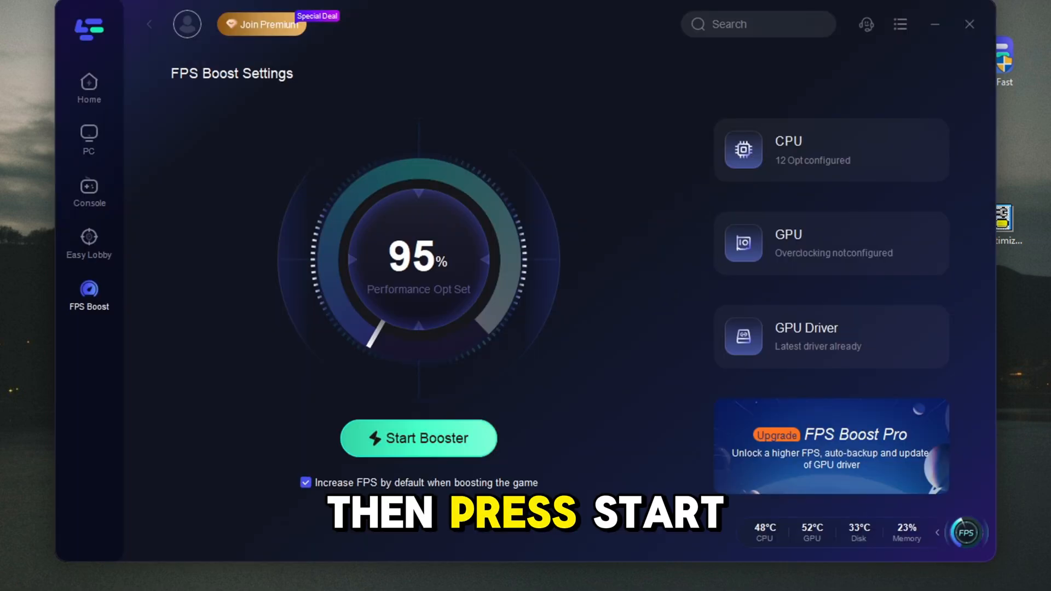
- Start LagoFast's booster, then run Optimize All in IQ Optimizer and apply it
{"action": "left_click", "coordinate": [418, 438]}
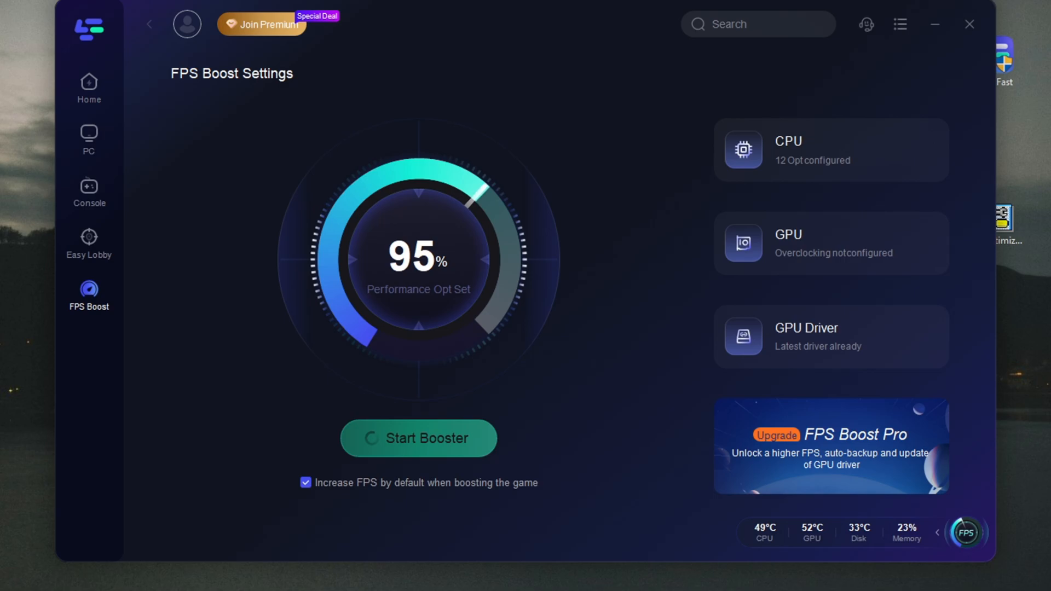
{"action": "left_click", "coordinate": [417, 438]}
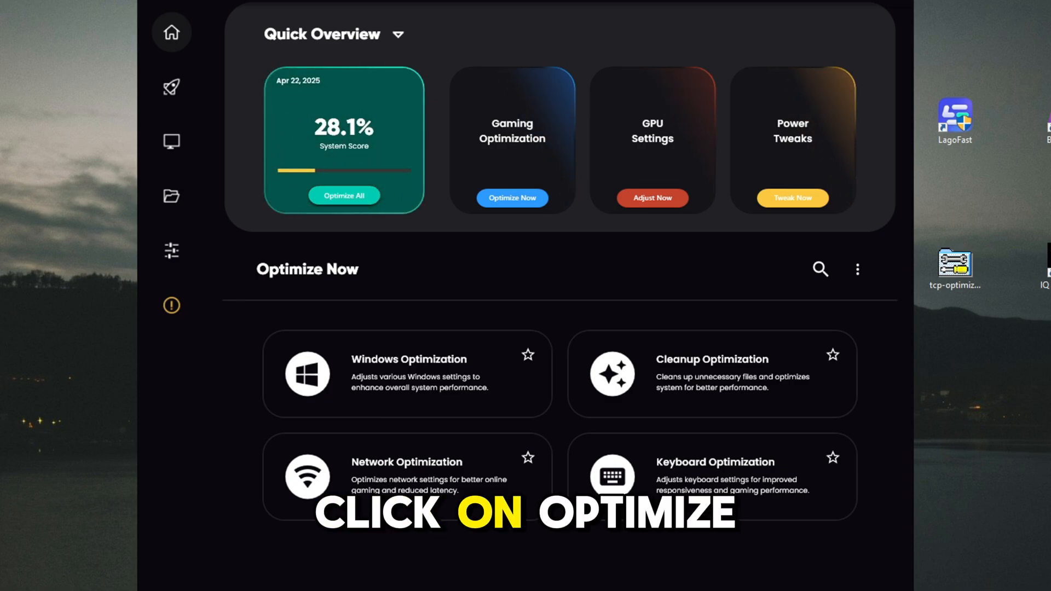
{"action": "left_click", "coordinate": [344, 195]}
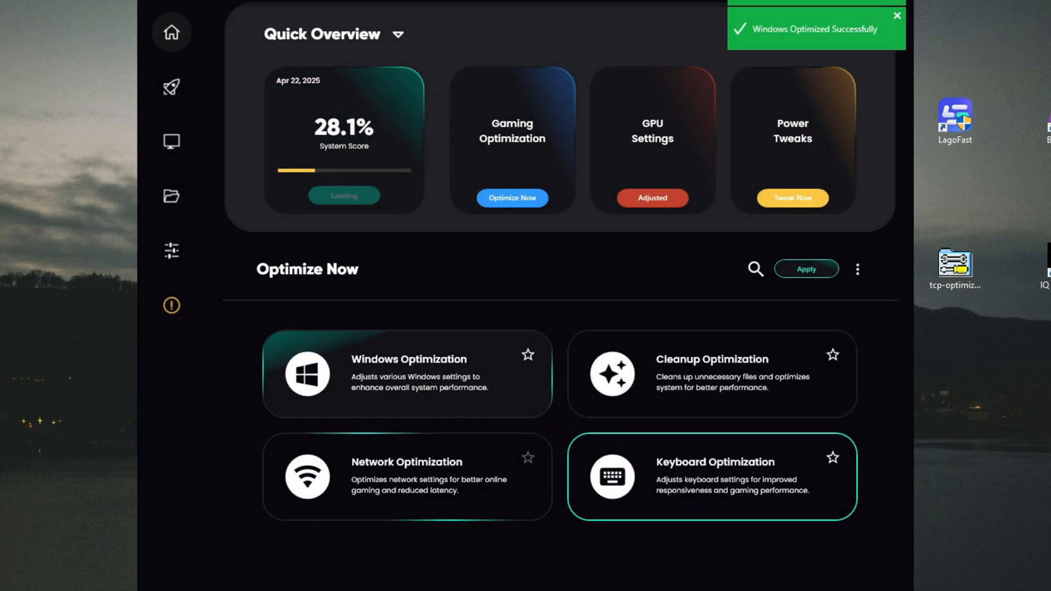
{"action": "left_click", "coordinate": [806, 269]}
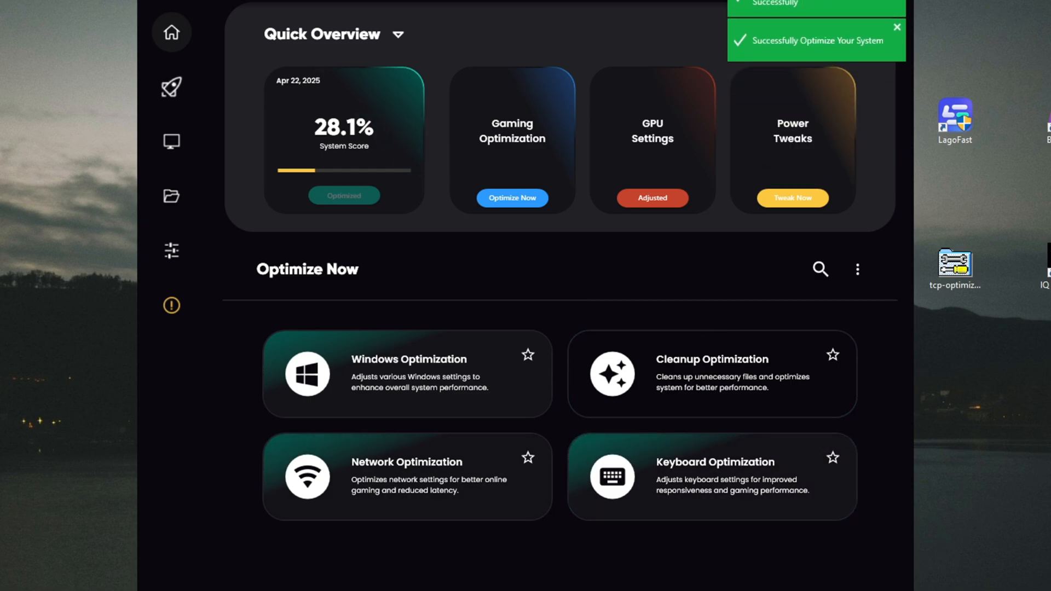
{"action": "left_click", "coordinate": [170, 85]}
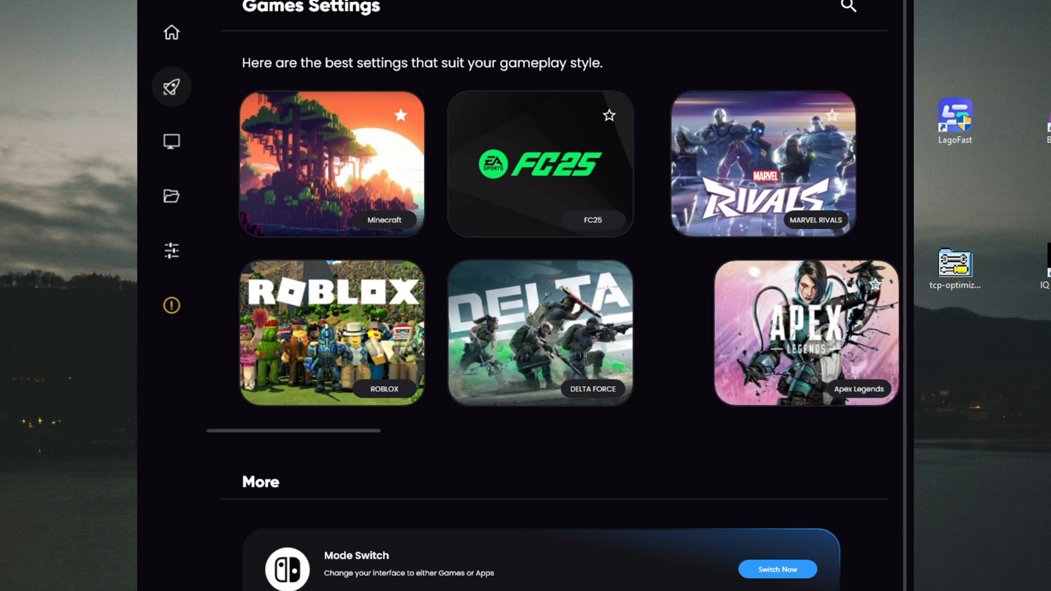
- Search 'roblox' in Games Settings and apply the recommended Roblox optimization
{"action": "type", "text": "roblox"}
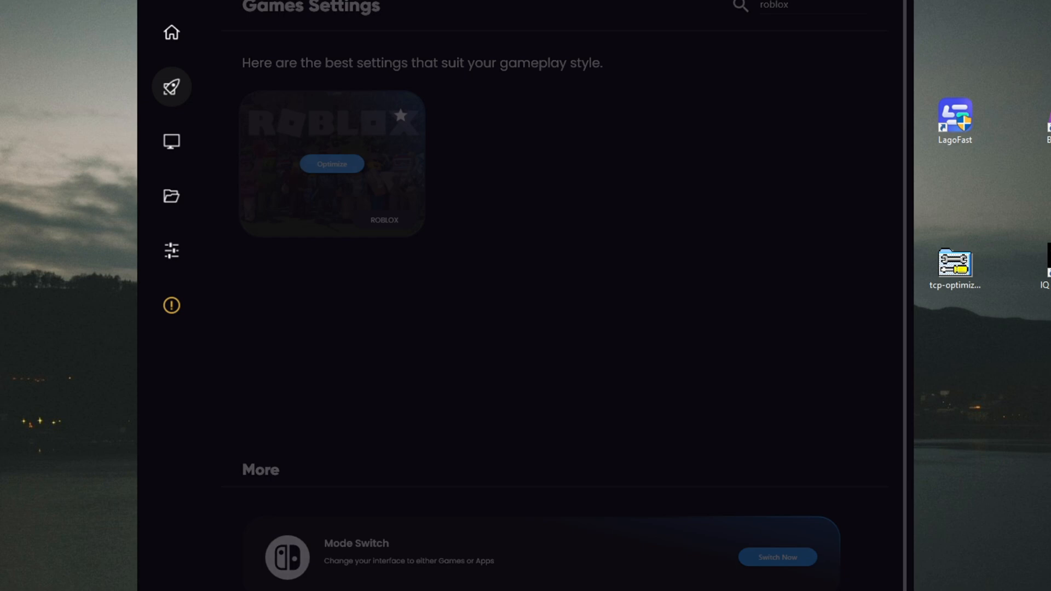
{"action": "left_click", "coordinate": [330, 163]}
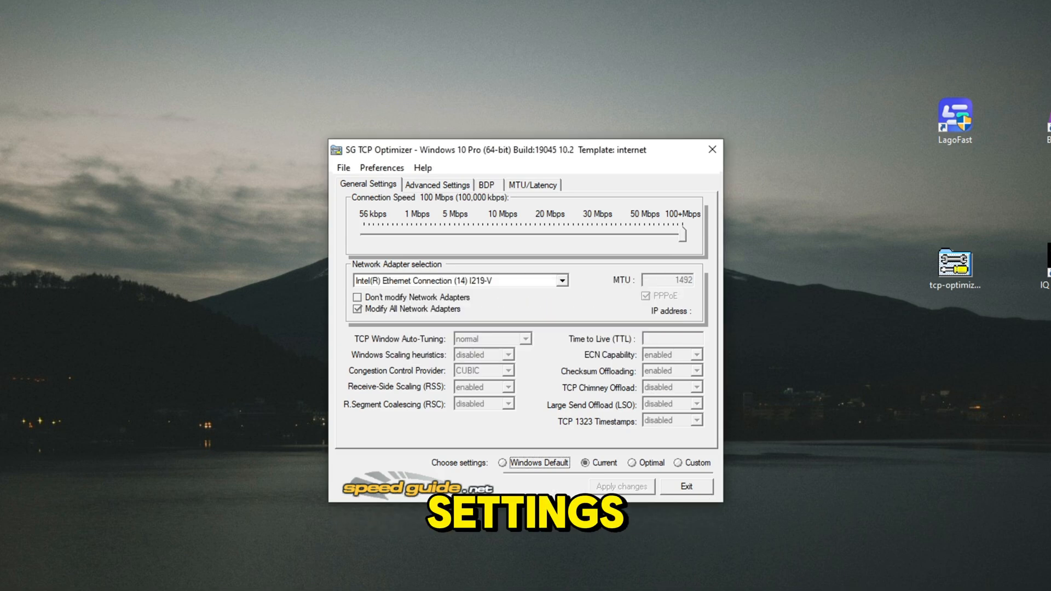
- Switch TCP Optimizer to Custom, review Advanced Settings and bring up the Apply Changes summary
{"action": "left_click", "coordinate": [678, 462]}
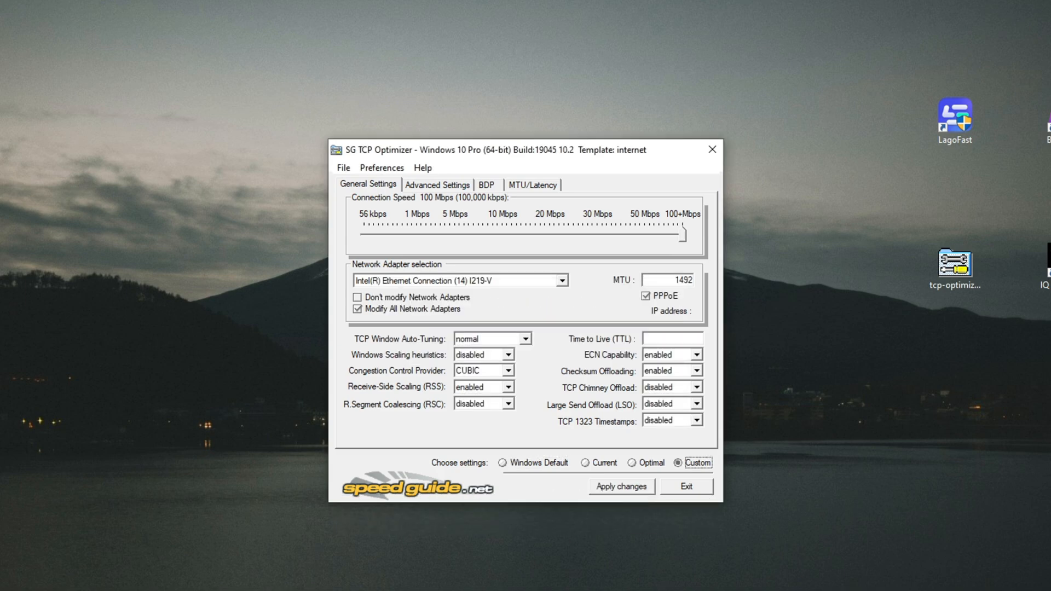
{"action": "left_click", "coordinate": [437, 184]}
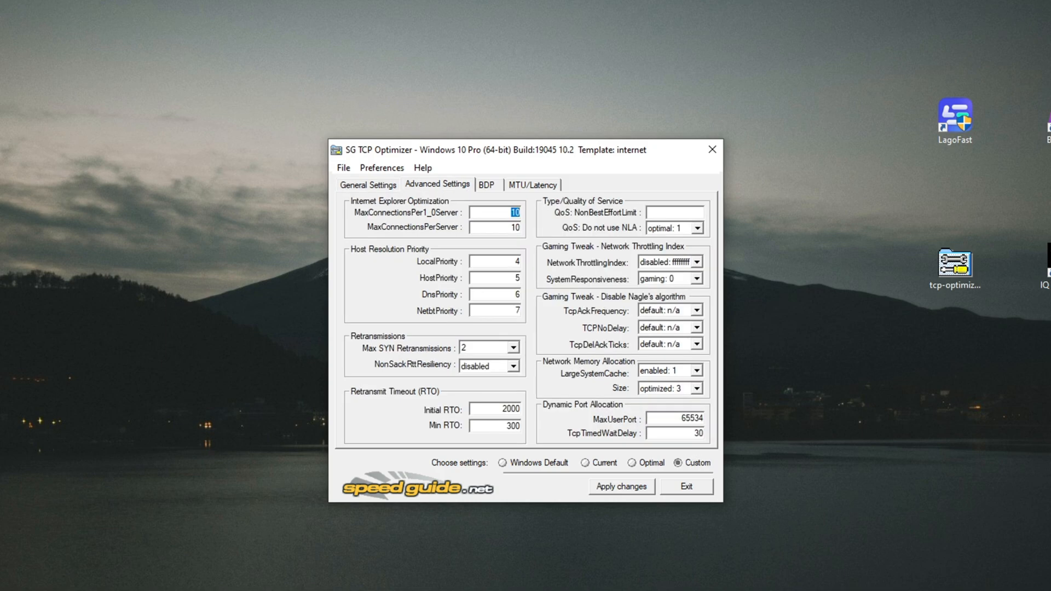
{"action": "left_click", "coordinate": [368, 184]}
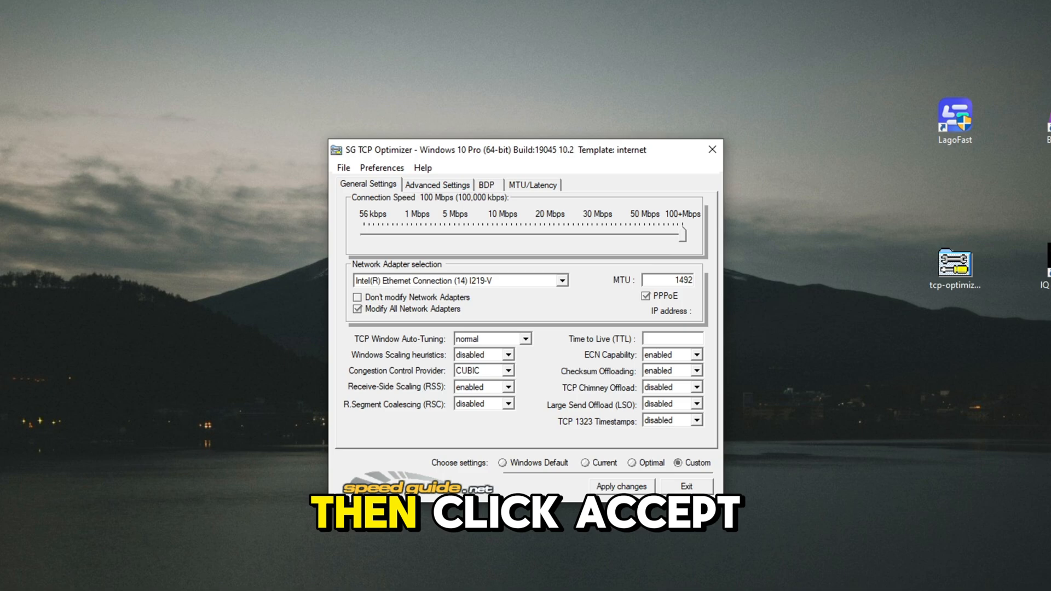
{"action": "left_click", "coordinate": [619, 486]}
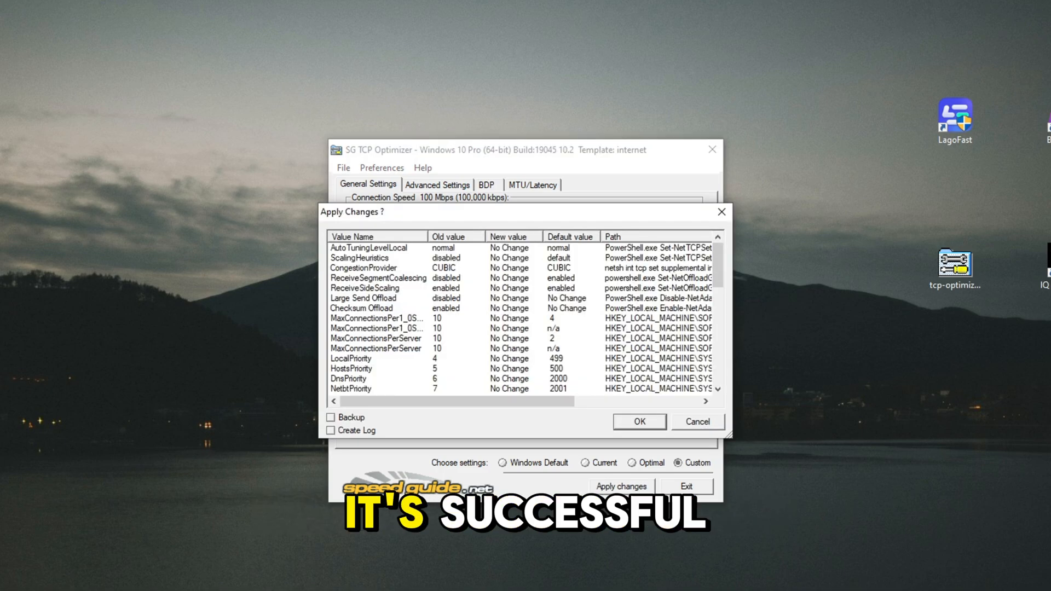
- Confirm the network changes, then check Roblox's in-game display settings showing around 240 FPS
{"action": "left_click", "coordinate": [639, 422]}
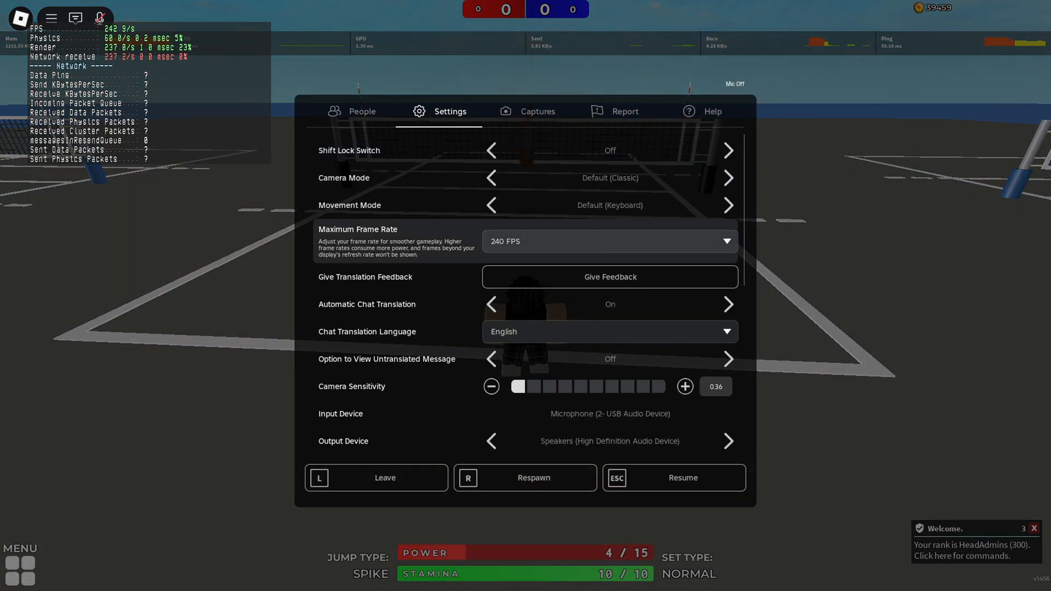
{"action": "scroll", "scroll_direction": "down", "scroll_amount": 3}
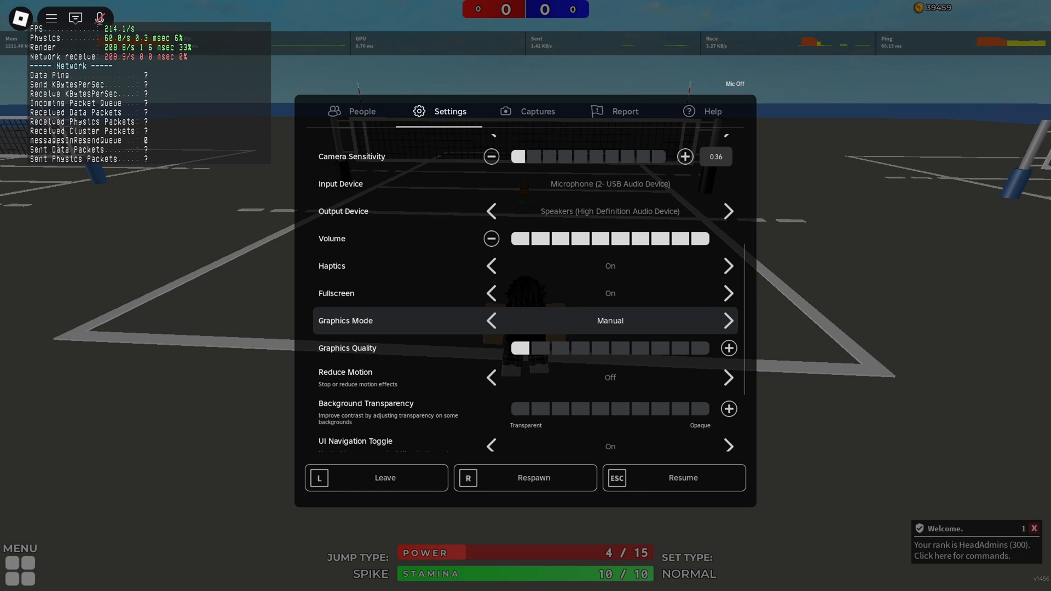